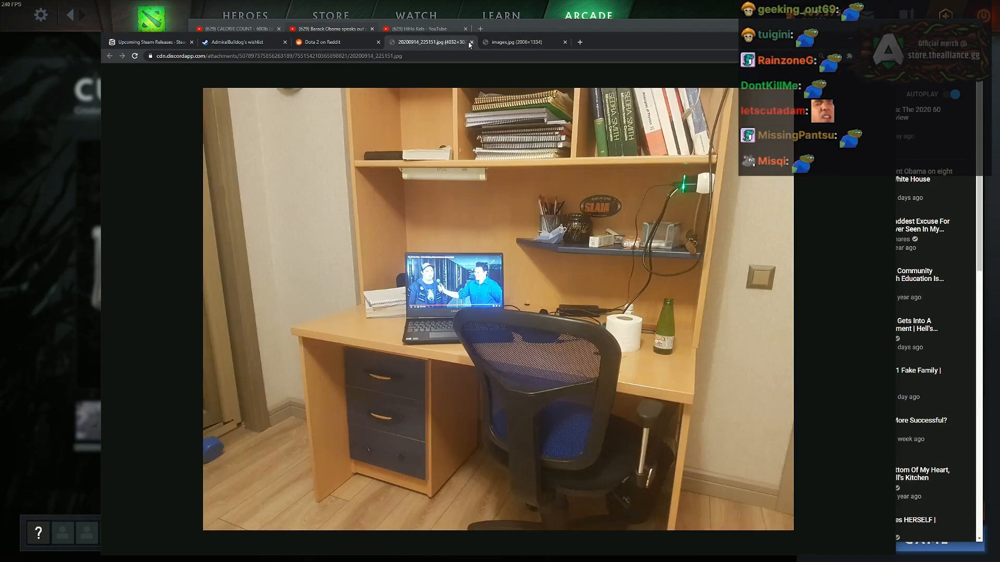
# Close the 20200914_225151.jpg photo of the wooden desk with the blue mesh chair
pyautogui.click(470, 41)
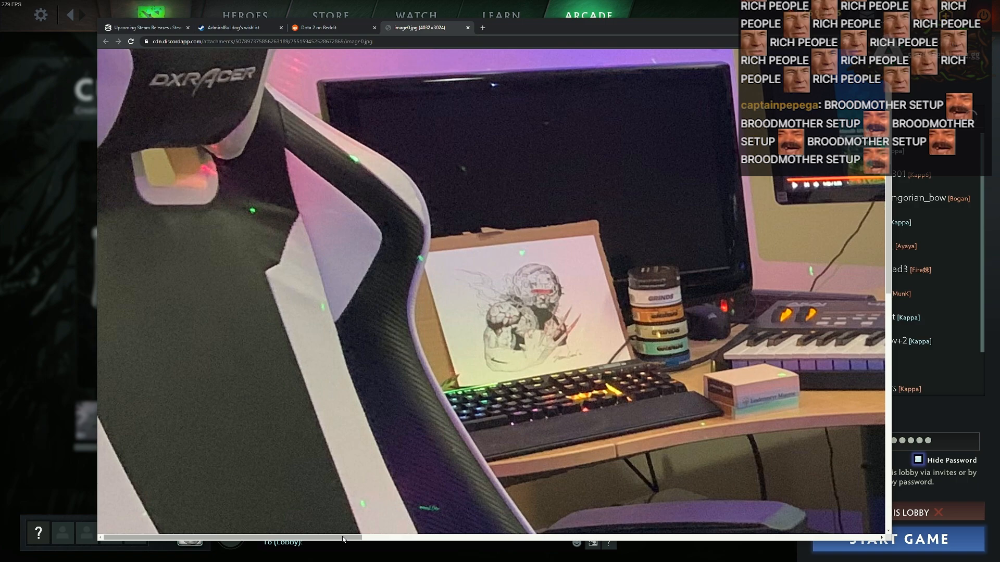
# Scroll the view after the racing-chair photo, leaving the Dota 2 subreddit listing showing
pyautogui.hscroll(3)
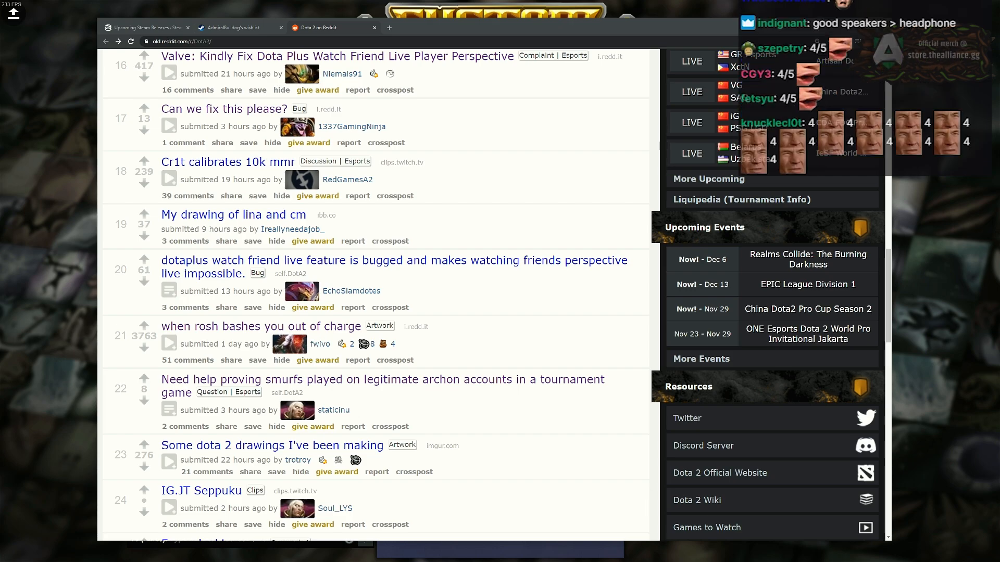
# Open the red-fan PC photo image0.jpg and the messy desk photo unknown.png from Discord links
pyautogui.click(415, 27)
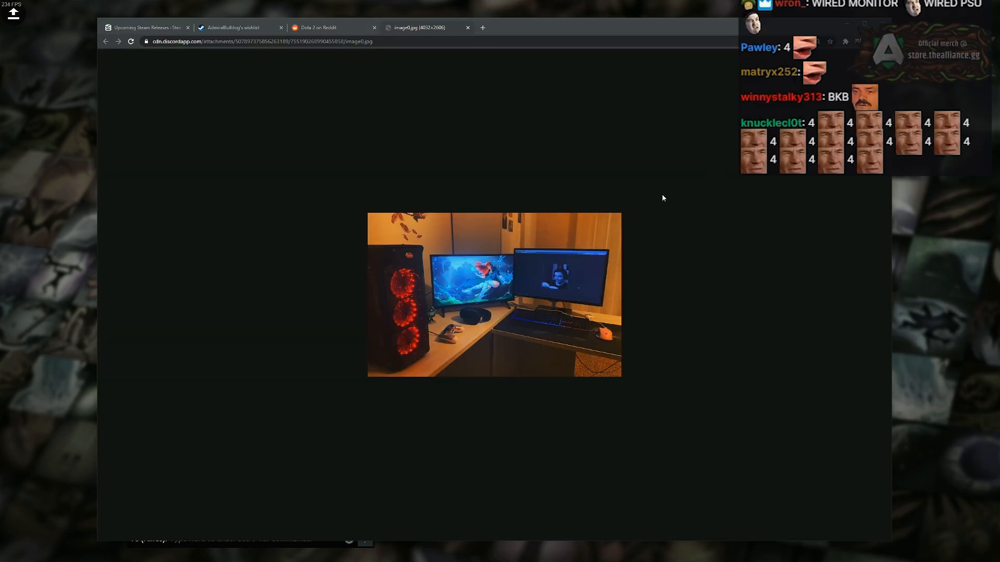
pyautogui.click(494, 295)
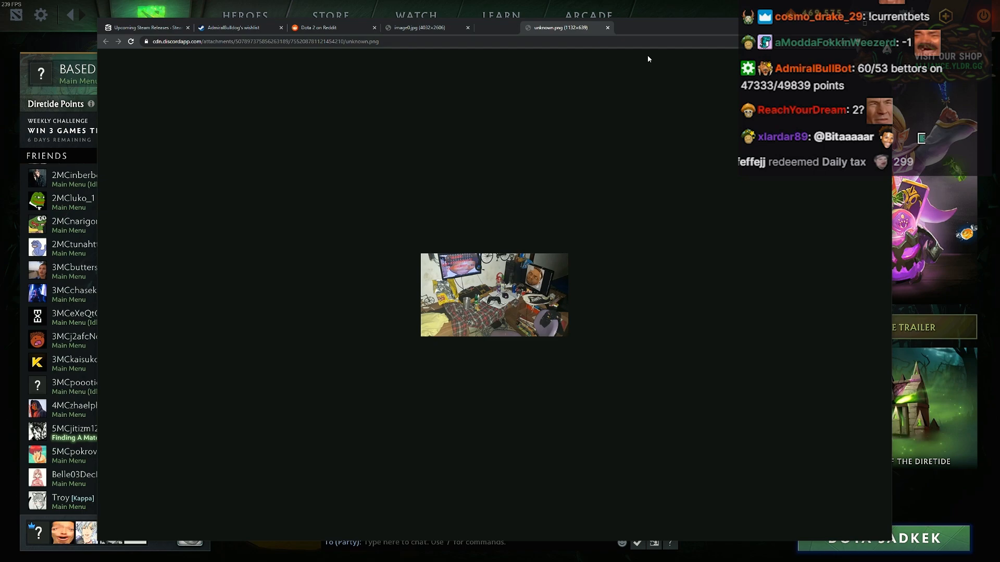
# Enlarge the messy desk photo, revisit the red-fan PC photo, then show the creatine and Bang cans photo
pyautogui.click(493, 295)
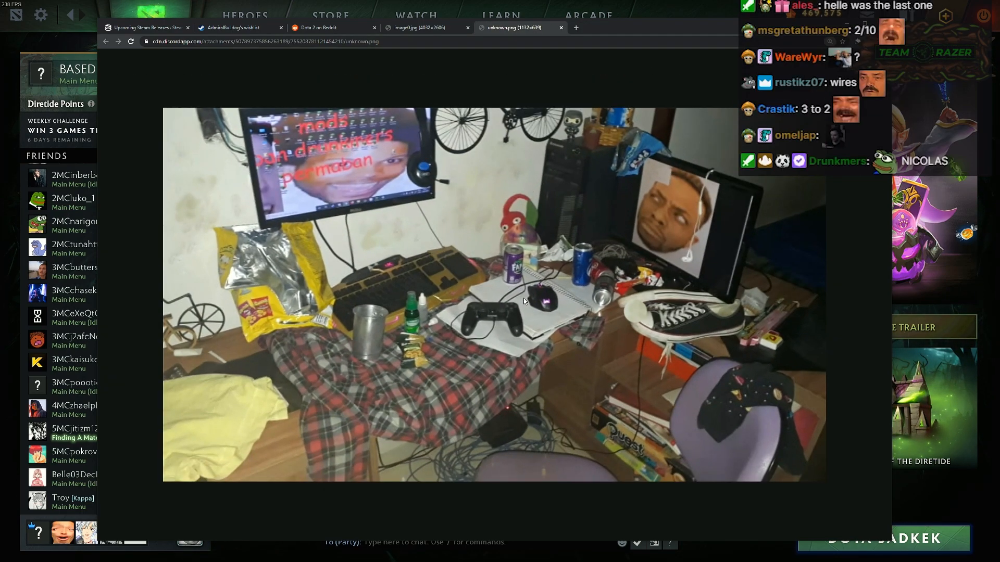
pyautogui.click(560, 27)
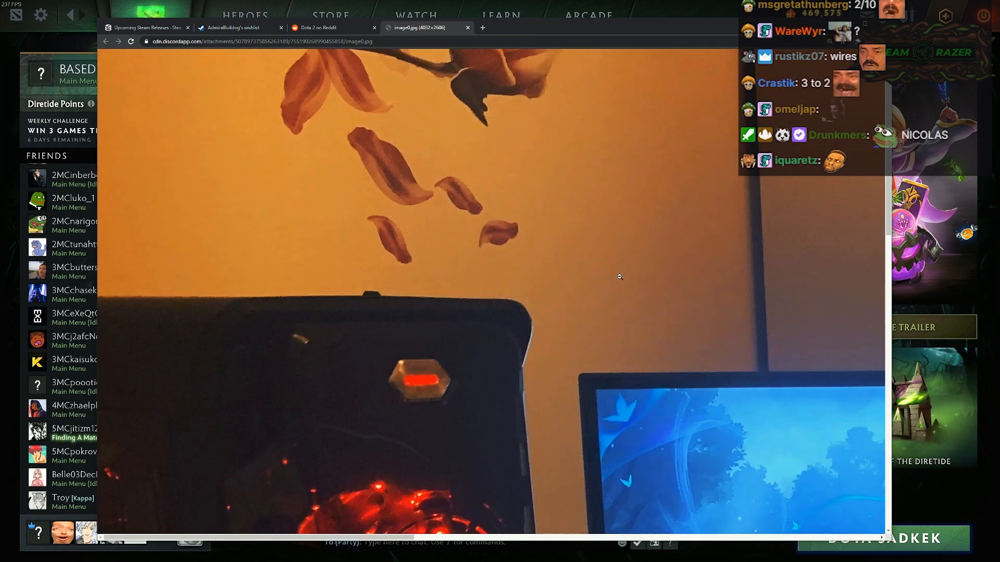
pyautogui.click(468, 27)
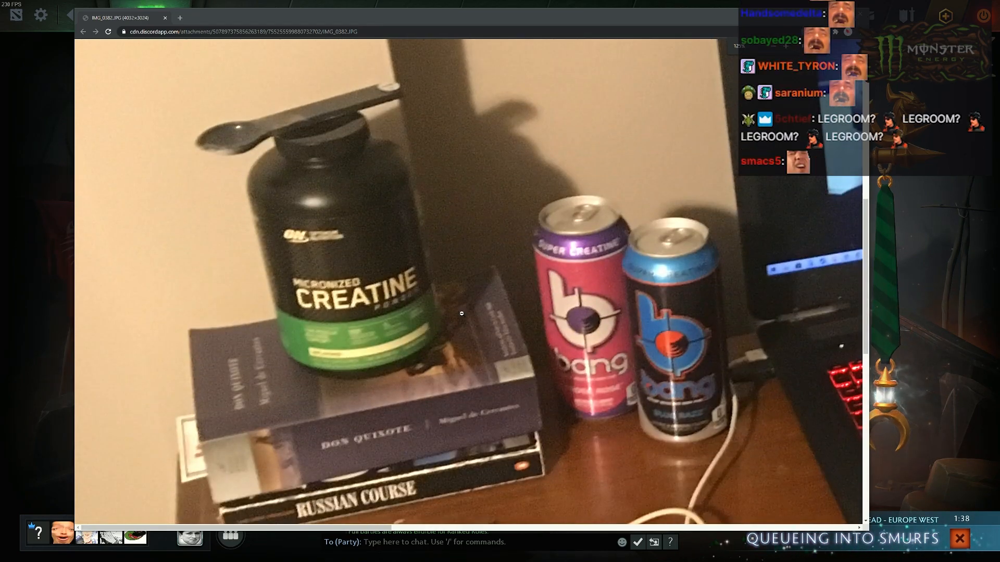
# Scroll away from the desk-setup photo back toward the Dota 2 client with the ready match
pyautogui.scroll(-3)
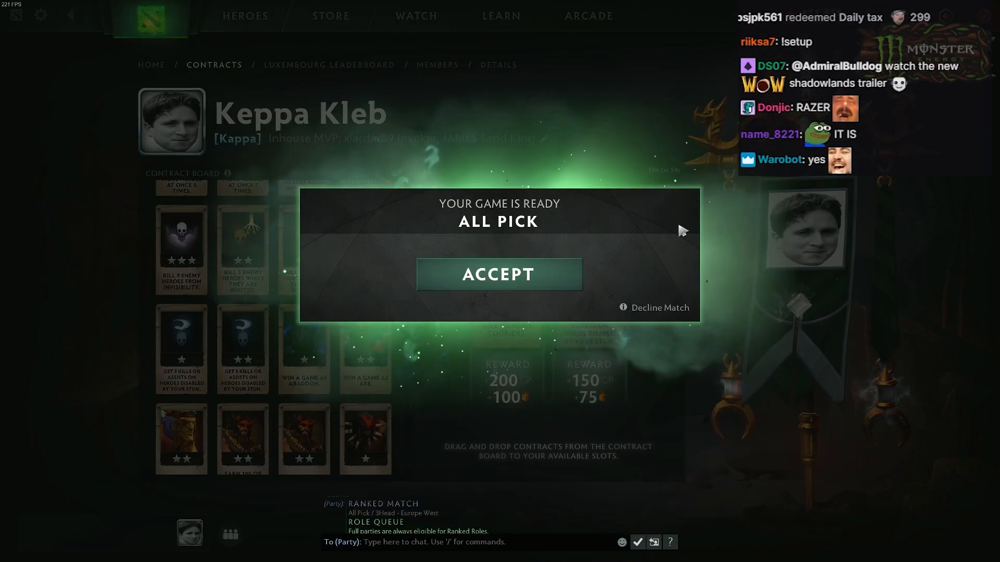
pyautogui.click(497, 274)
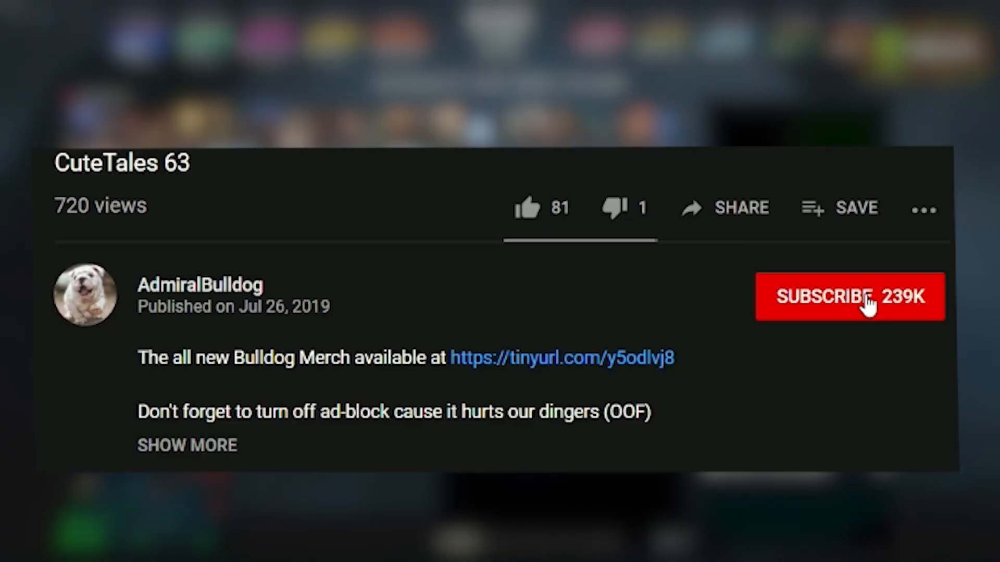
# Subscribe to AdmiralBulldog's channel with upload notifications and like the CuteTales 63 video
pyautogui.click(850, 296)
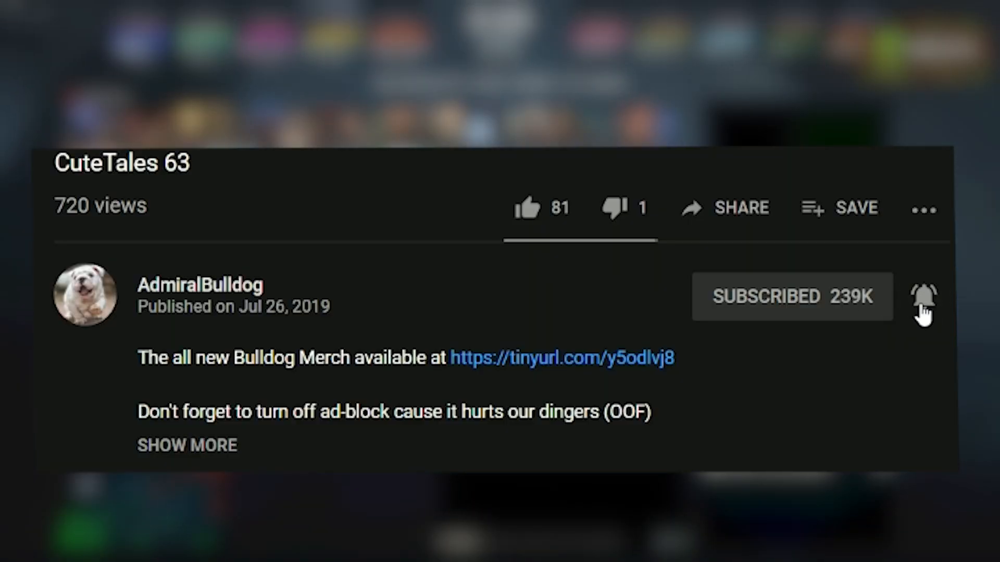
pyautogui.click(924, 297)
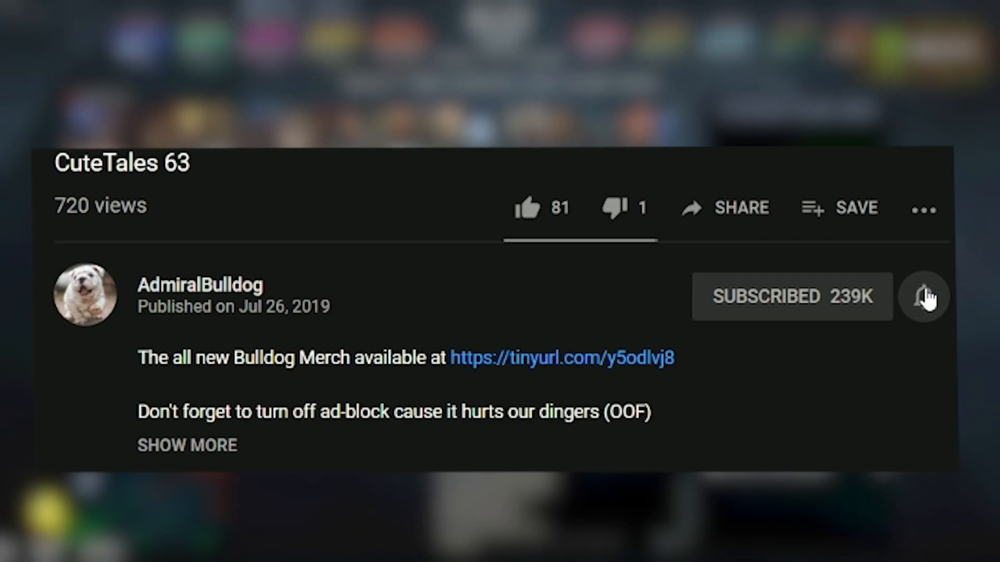
pyautogui.click(528, 208)
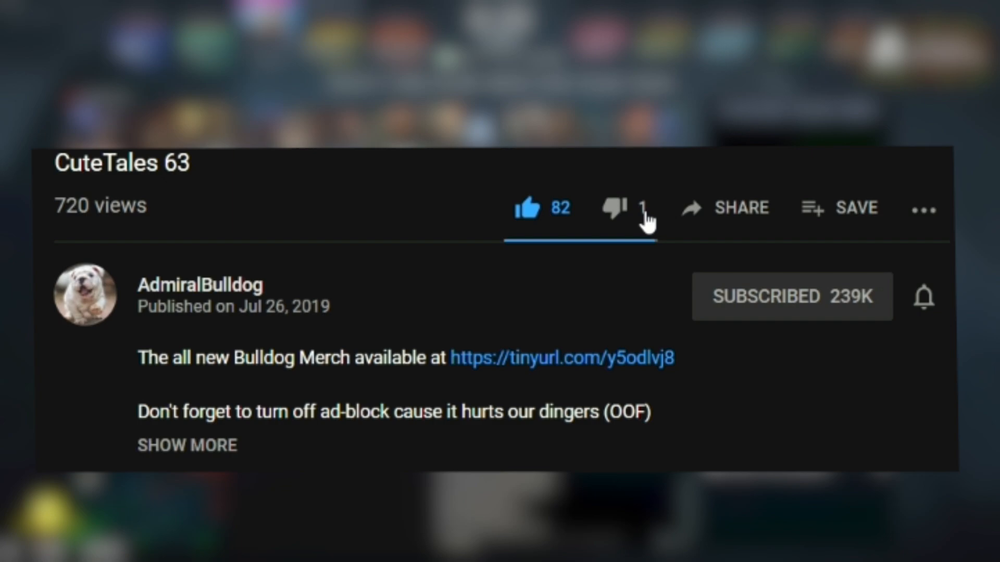